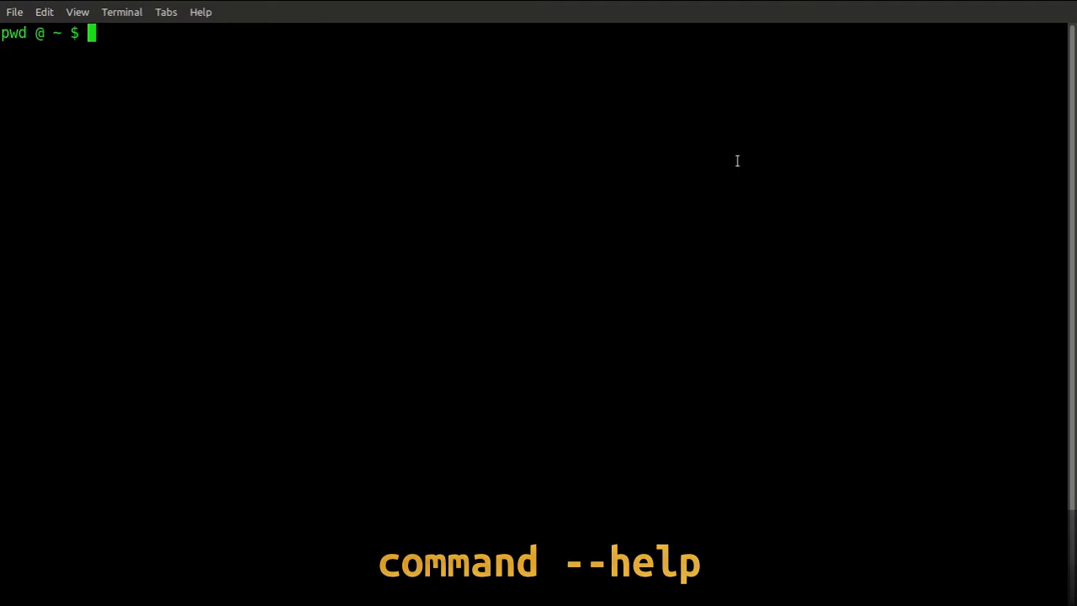
- Show ls's built-in help with ls --help, then page it through more
{"action": "type", "text": "ls --help"}
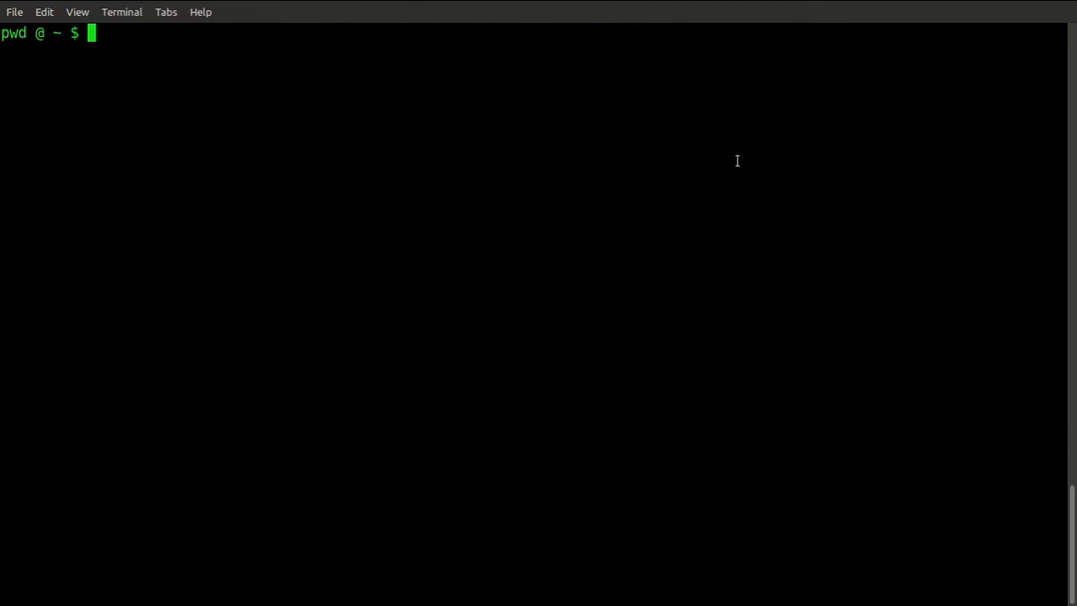
{"action": "type", "text": "cat"}
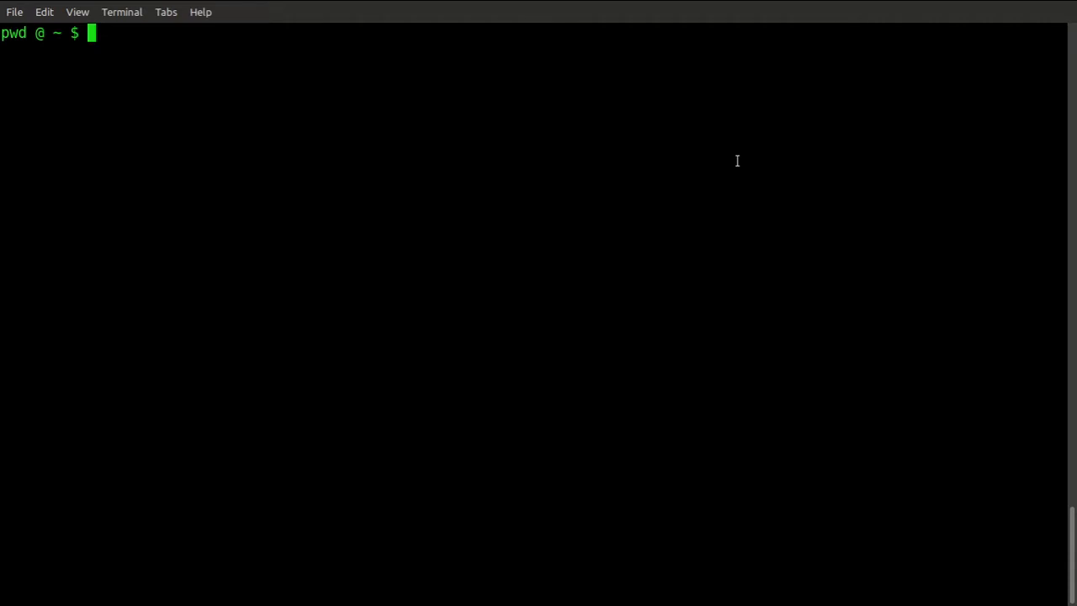
{"action": "type", "text": "ls -"}
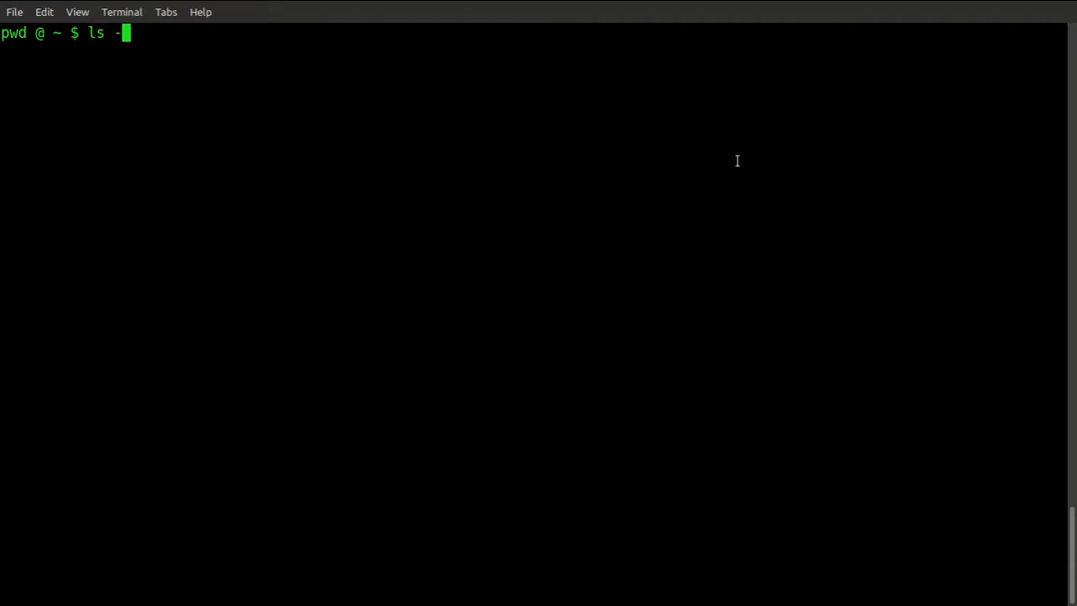
{"action": "type", "text": "-help"}
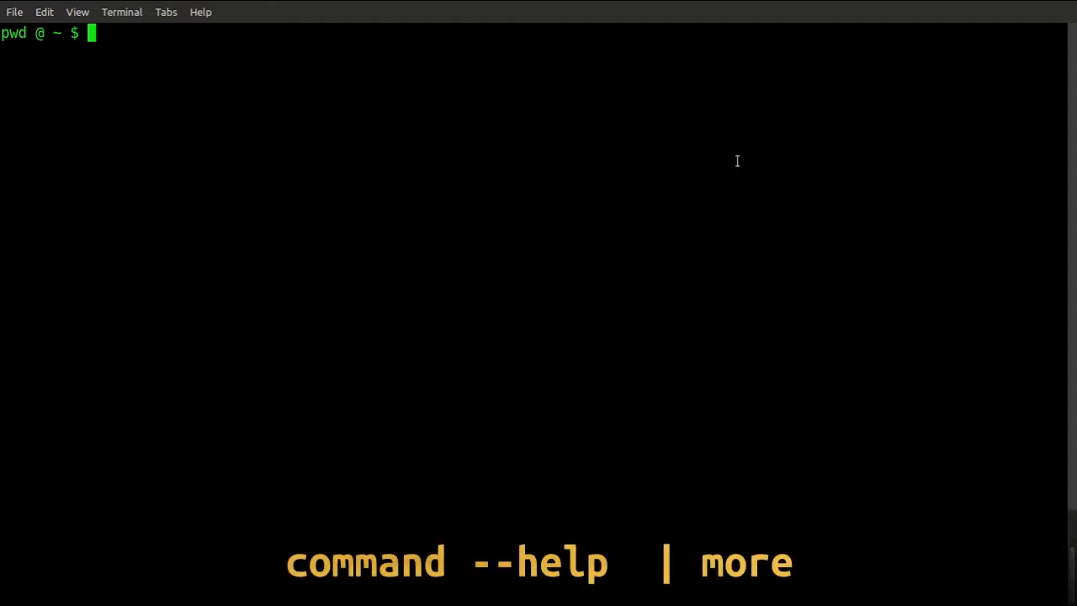
{"action": "type", "text": "ls --help |"}
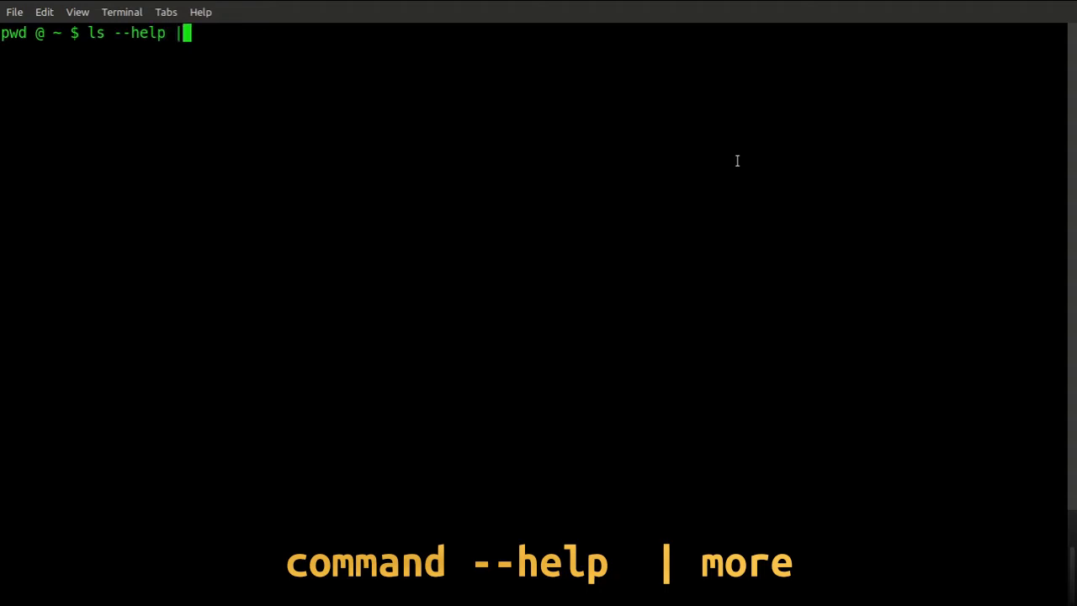
{"action": "type", "text": "more"}
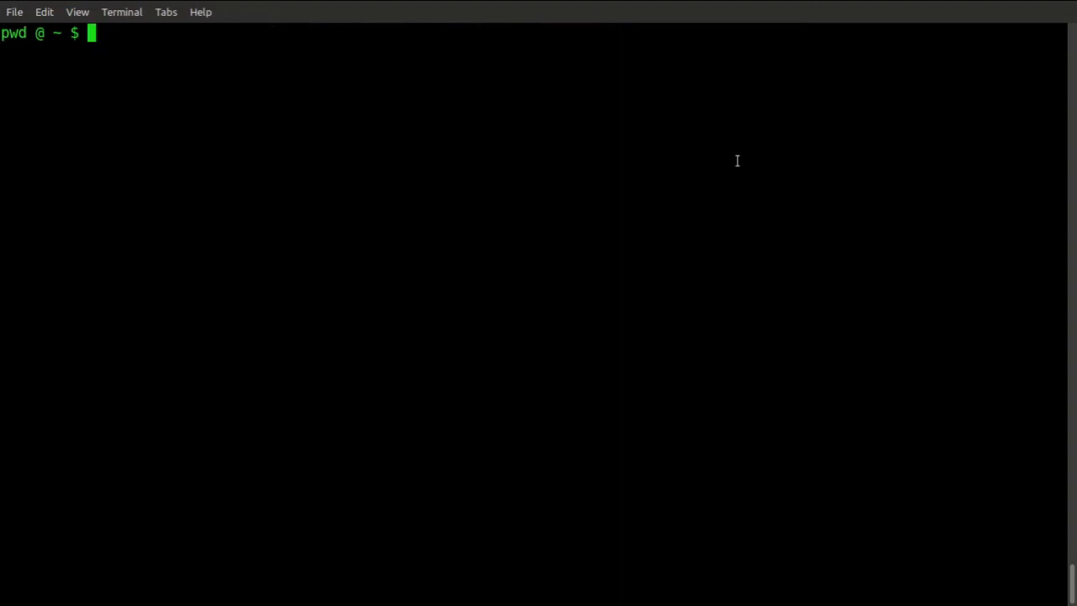
{"action": "mouse_move", "coordinate": [607, 7]}
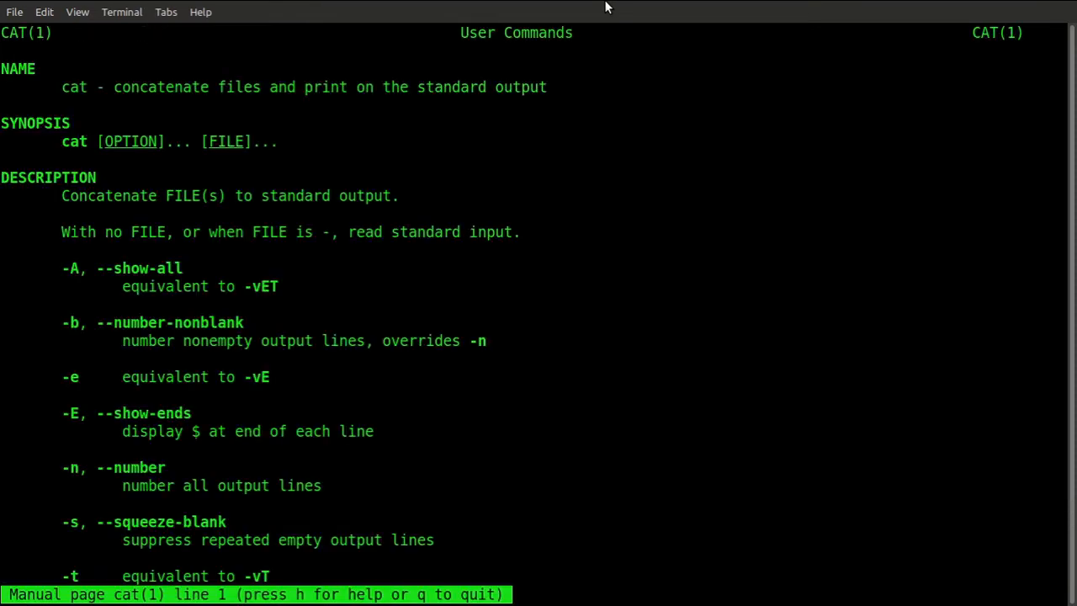
- Read down through the cat manual page's synopsis and option descriptions
{"action": "scroll", "scroll_direction": "down", "scroll_amount": 3}
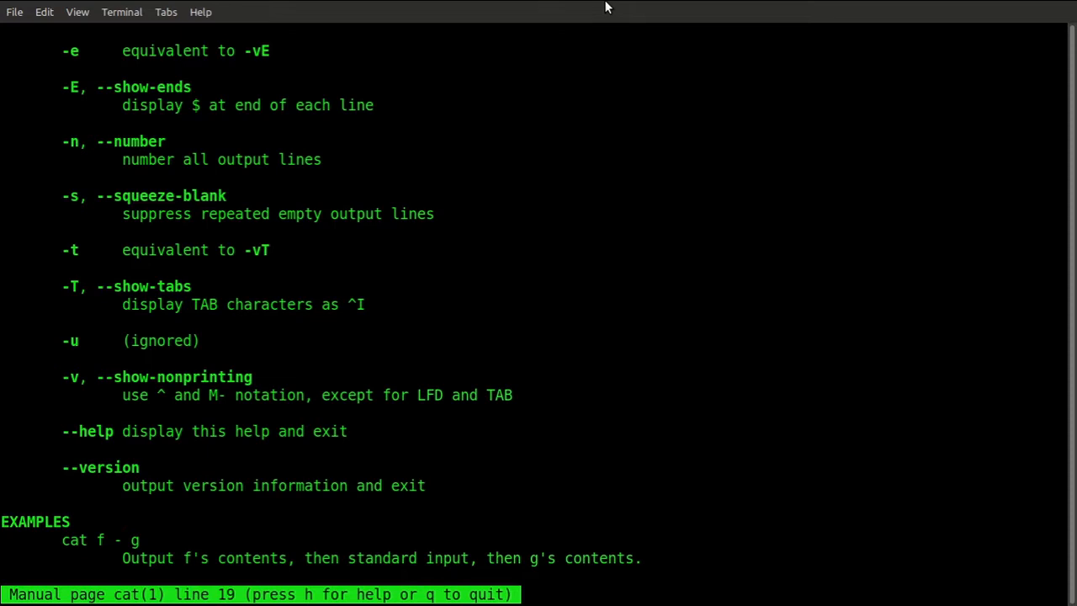
{"action": "scroll", "scroll_direction": "down", "scroll_amount": 3}
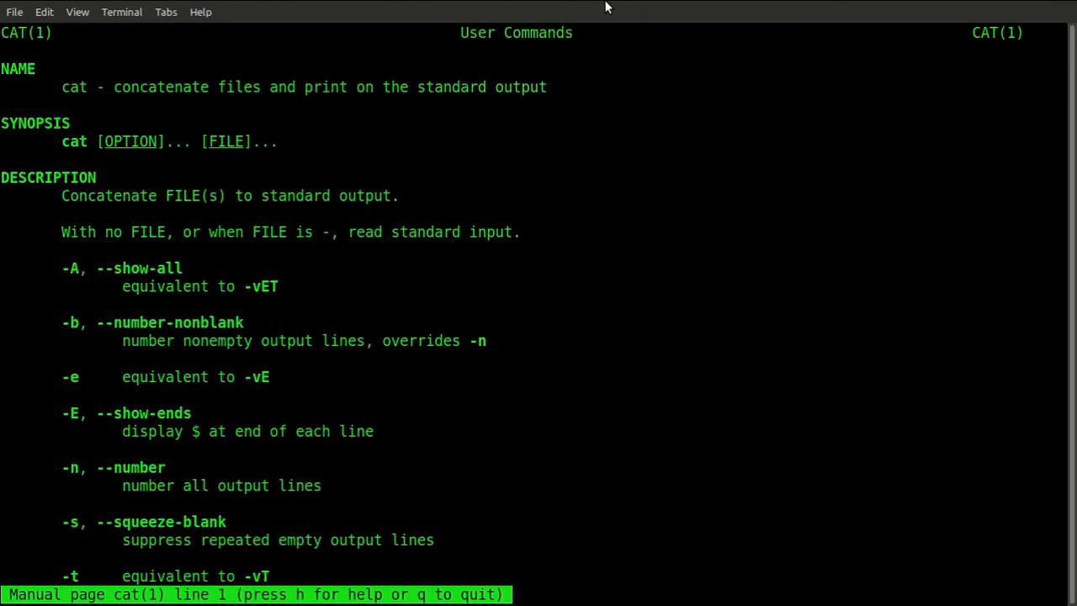
{"action": "scroll", "scroll_direction": "down", "scroll_amount": 3}
{"action": "type", "text": "/"}
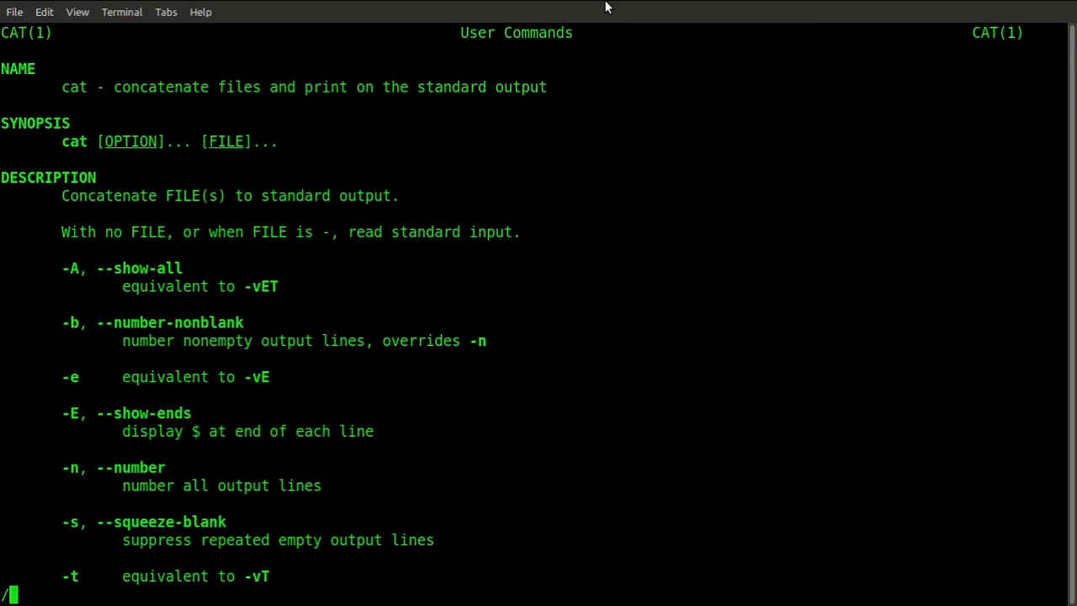
- Search the cat manual for 'all', review the highlighted matches and quit to the prompt
{"action": "type", "text": "all"}
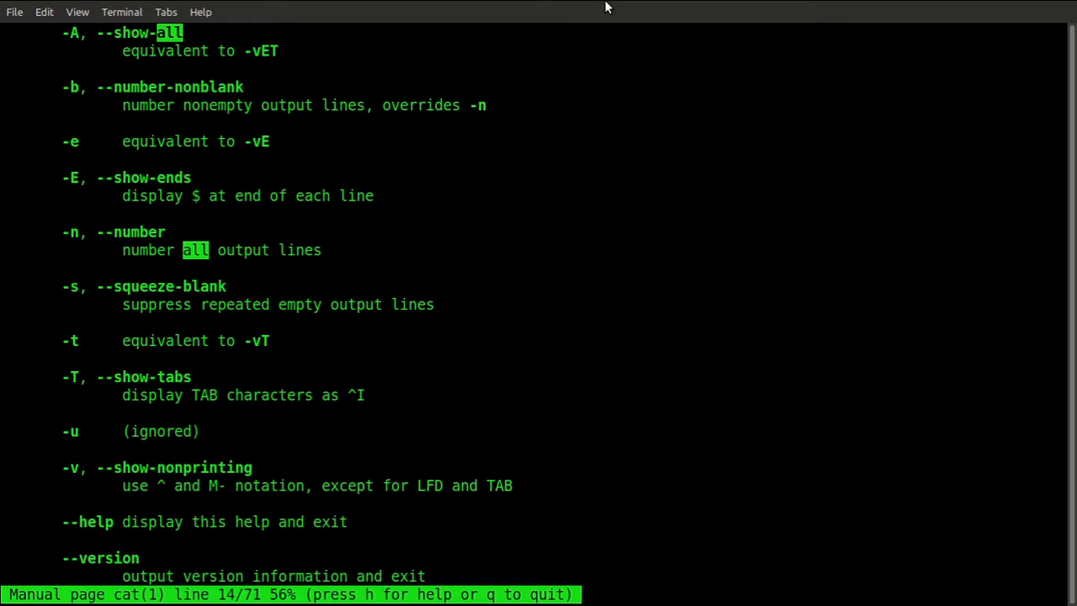
{"action": "scroll", "scroll_direction": "down", "scroll_amount": 3}
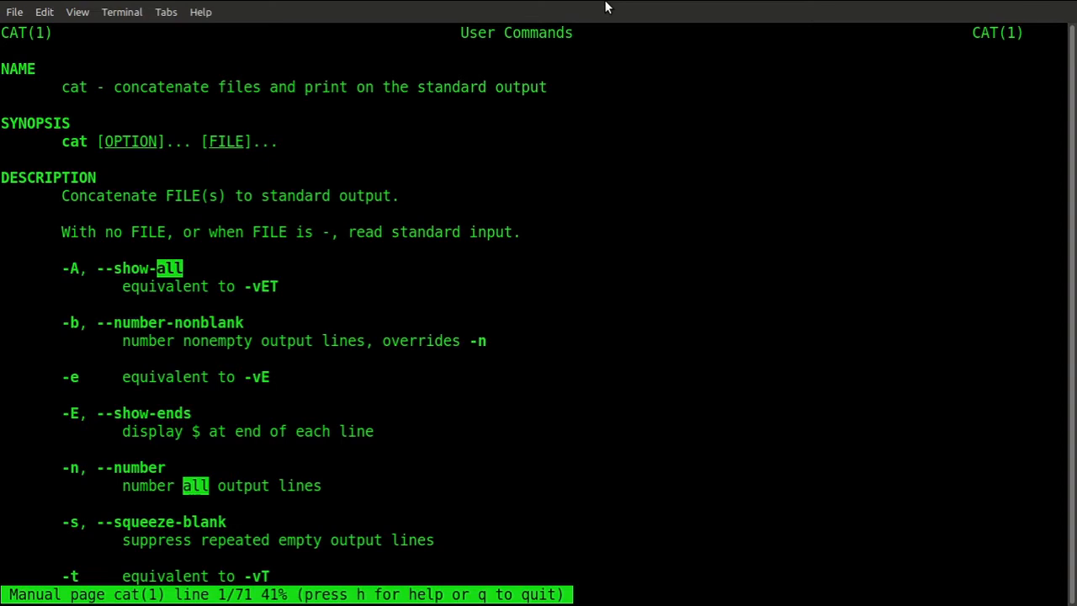
{"action": "key", "text": "q"}
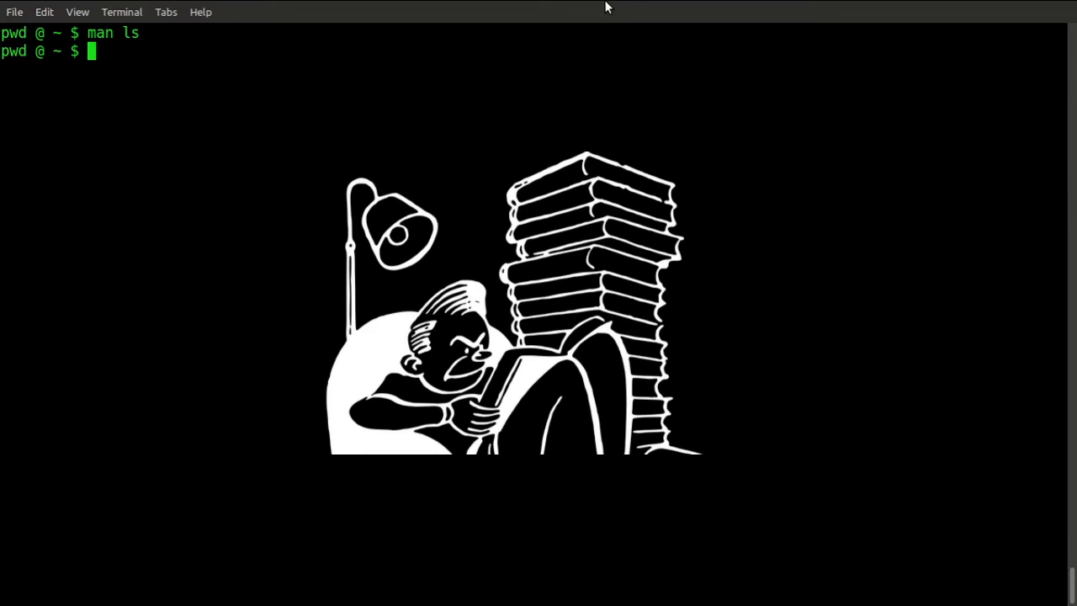
- Clear the screen and run info sed to show GNU sed's top node and topic menu
{"action": "type", "text": "c"}
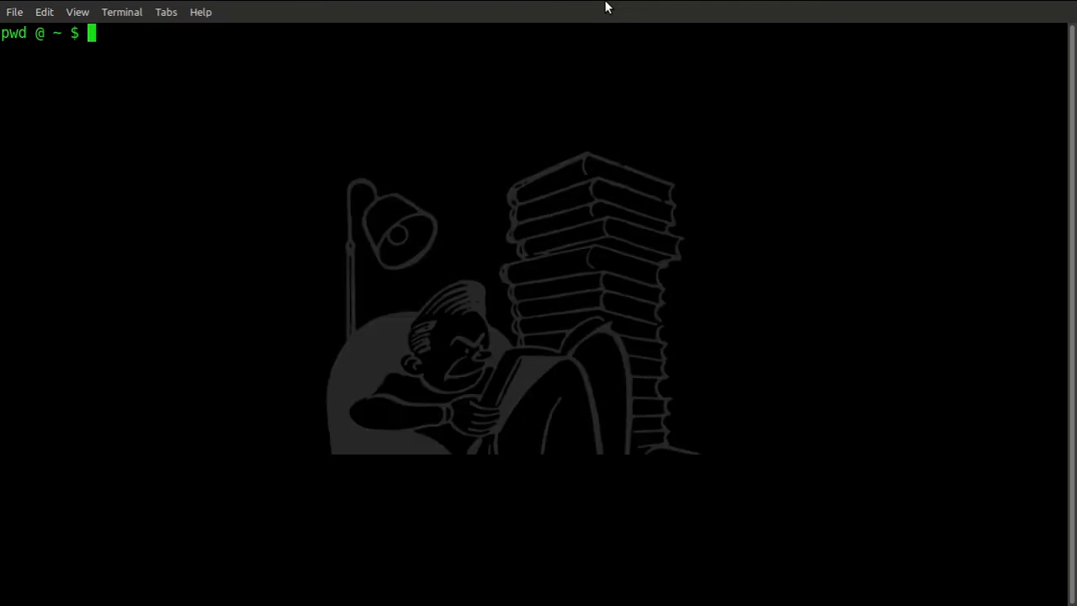
{"action": "type", "text": "info"}
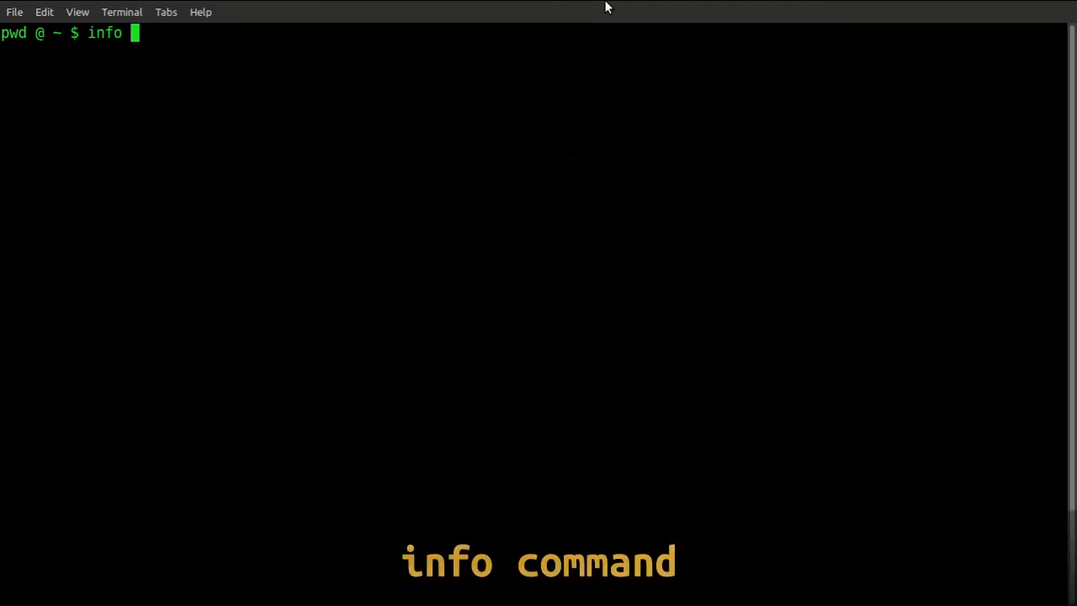
{"action": "type", "text": "sed"}
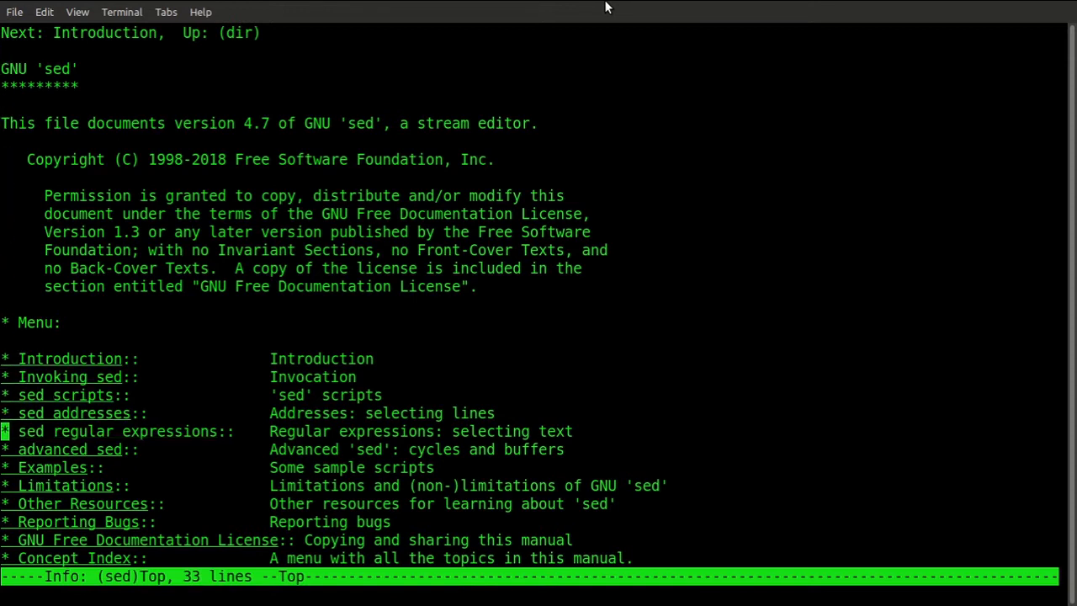
- Browse the sed info menu entries, then quit info back to the shell prompt
{"action": "key", "text": "Up"}
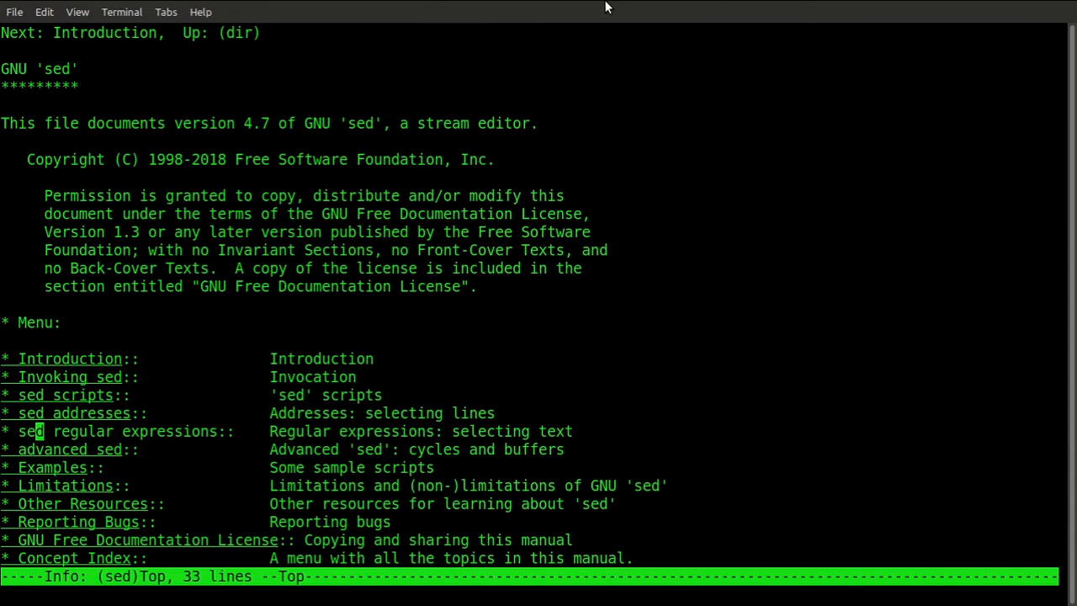
{"action": "scroll", "scroll_direction": "down", "scroll_amount": 3}
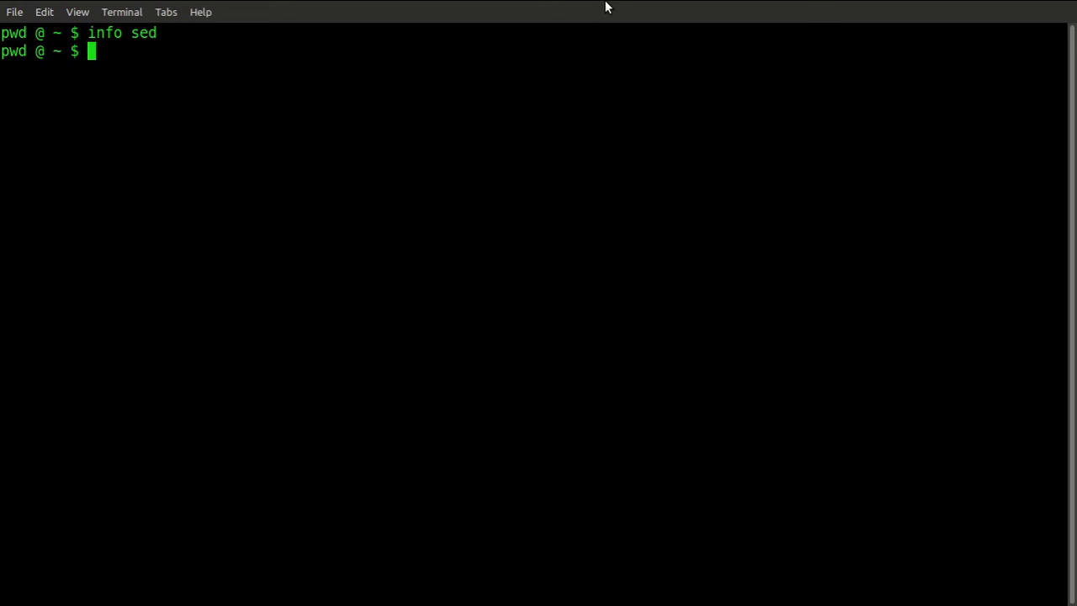
- Run info cat, page into the coreutils cat/tac nodes and quit to a cleared prompt
{"action": "type", "text": "info"}
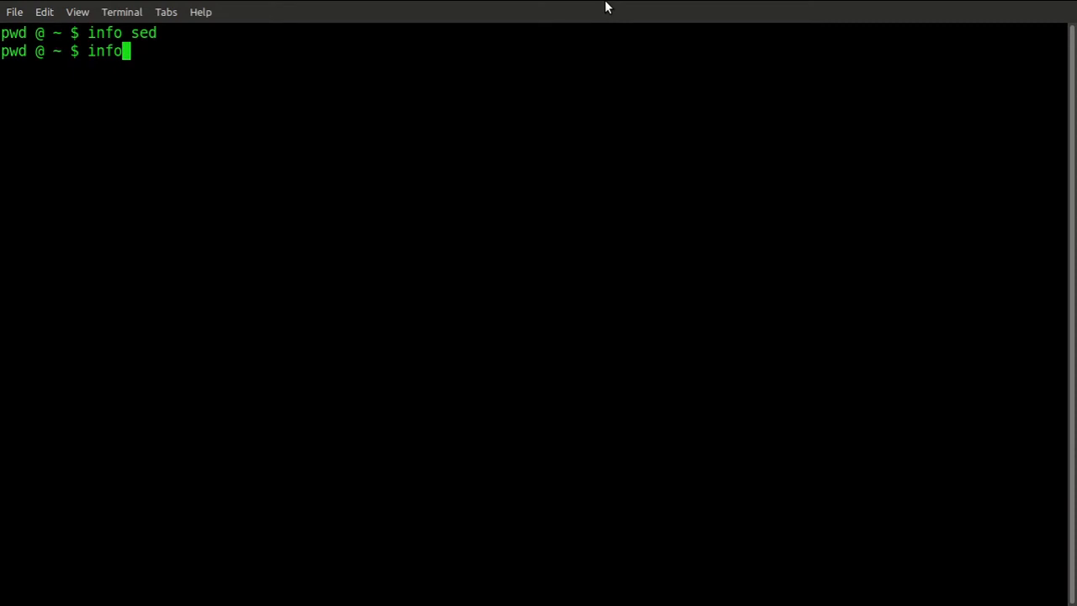
{"action": "type", "text": "cat"}
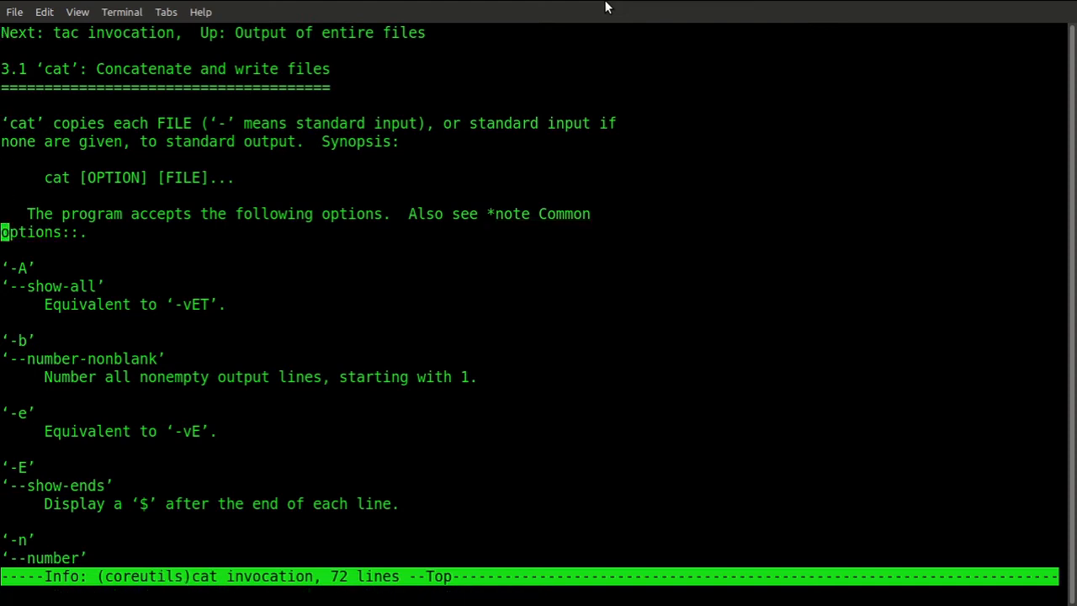
{"action": "scroll", "scroll_direction": "down", "scroll_amount": 3}
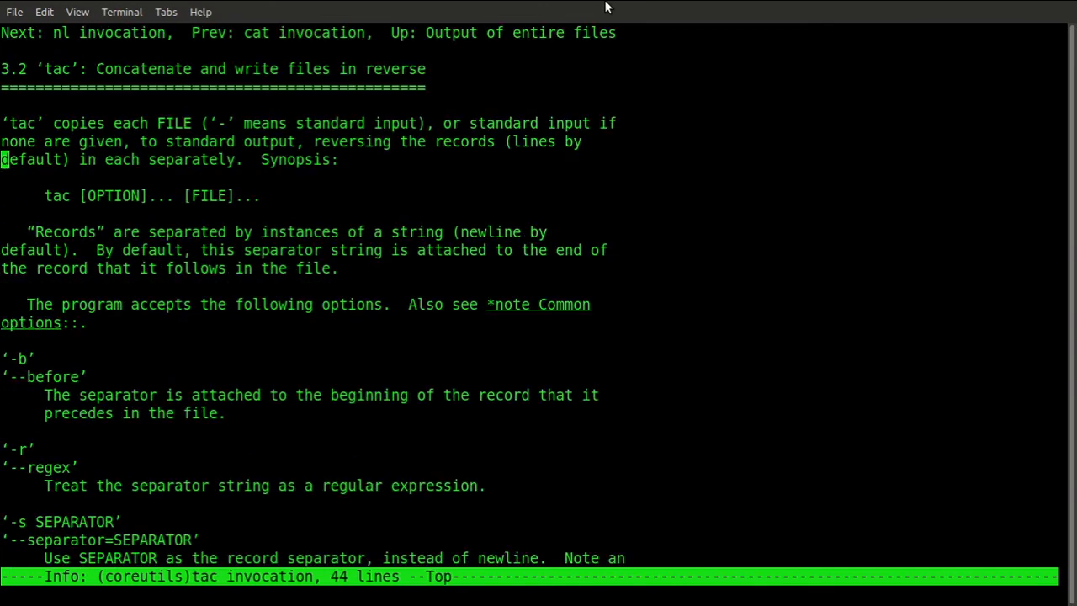
{"action": "key", "text": "q"}
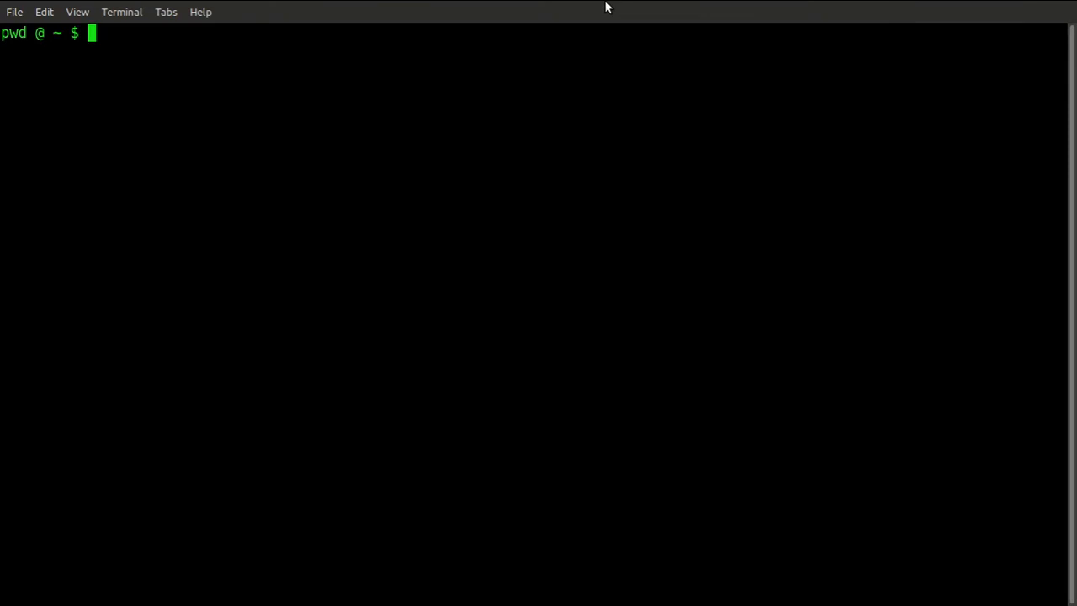
- Run apropos compress to list every compression-related command with its description
{"action": "type", "text": "apropos"}
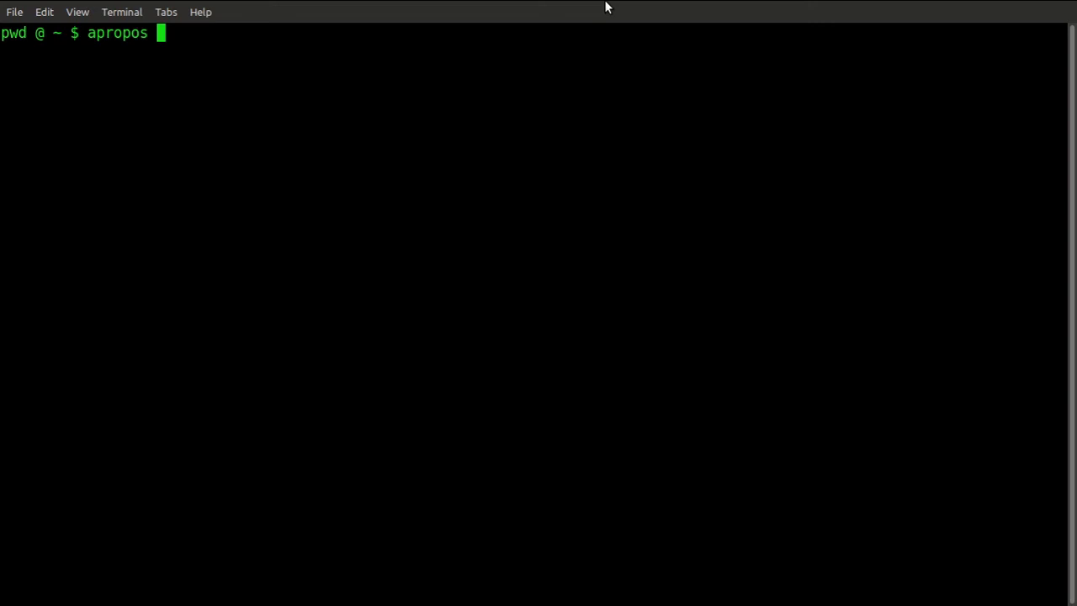
{"action": "type", "text": "compress"}
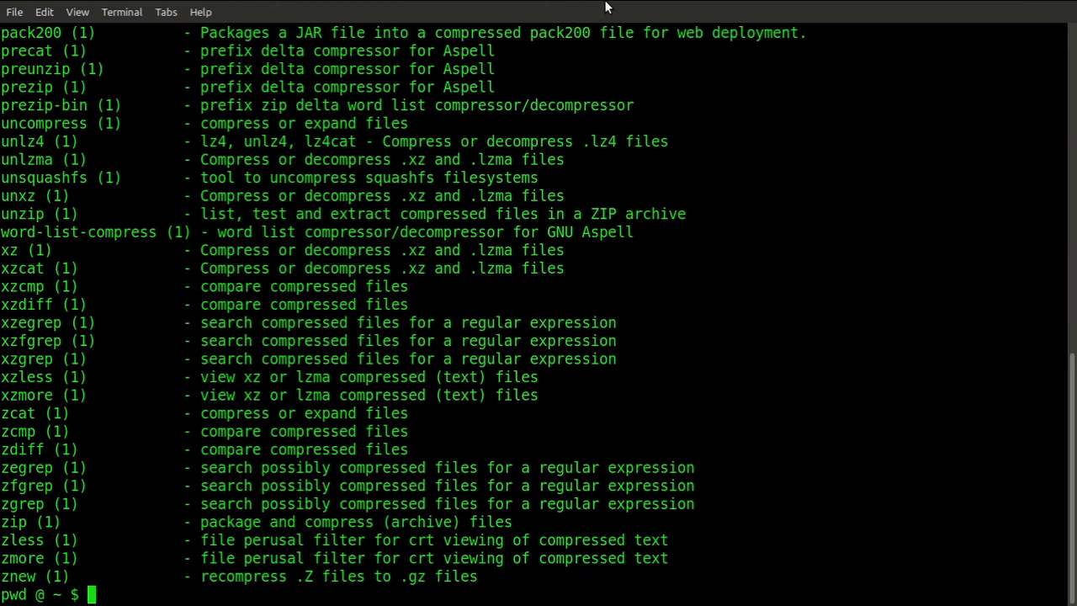
{"action": "mouse_move", "coordinate": [165, 155]}
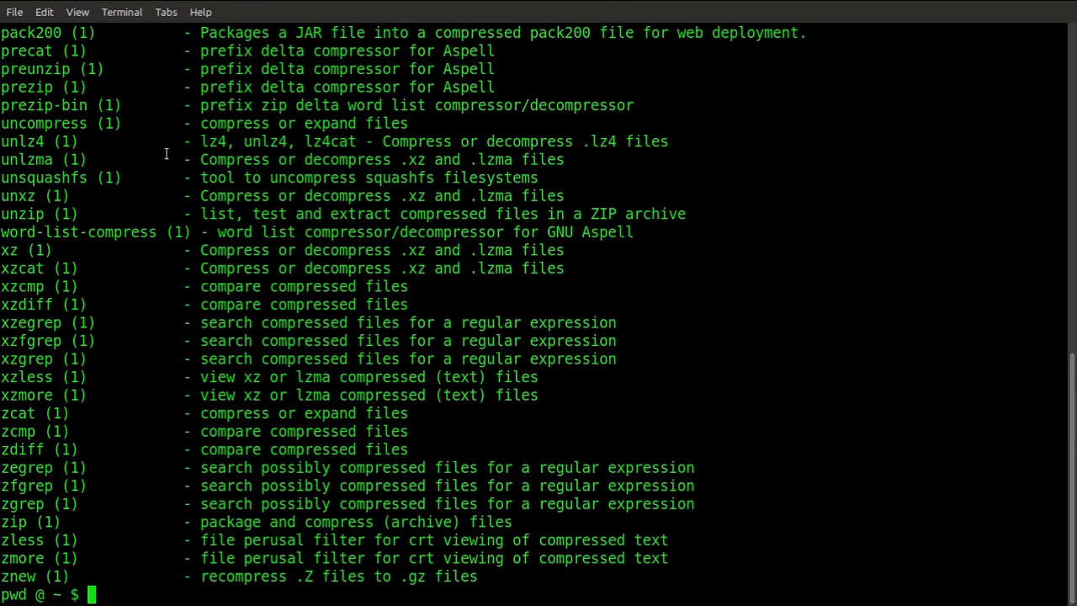
{"action": "mouse_move", "coordinate": [7, 528]}
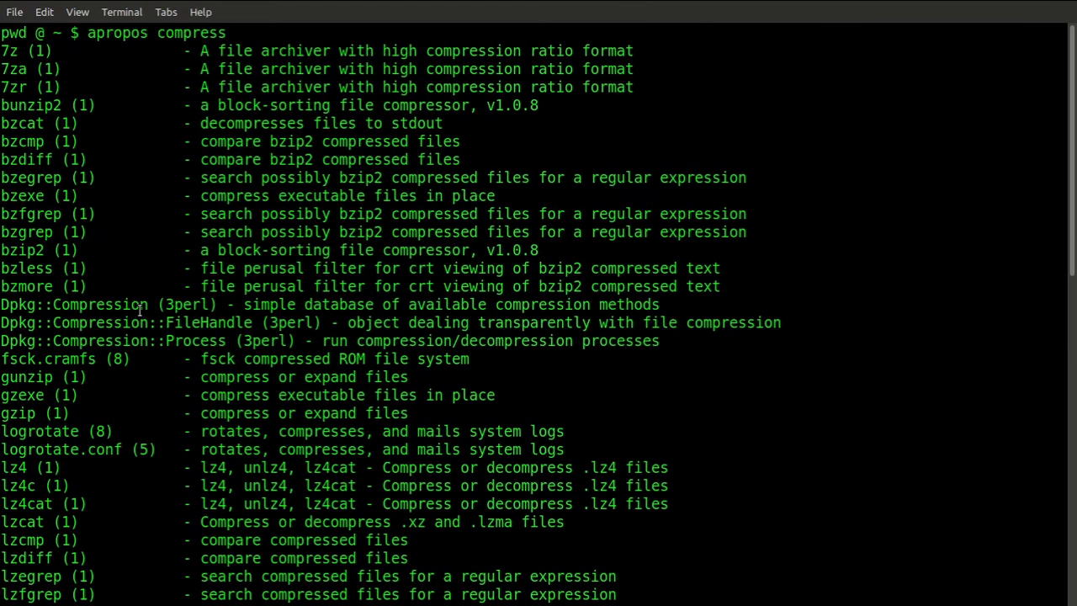
{"action": "scroll", "scroll_direction": "down", "scroll_amount": 3}
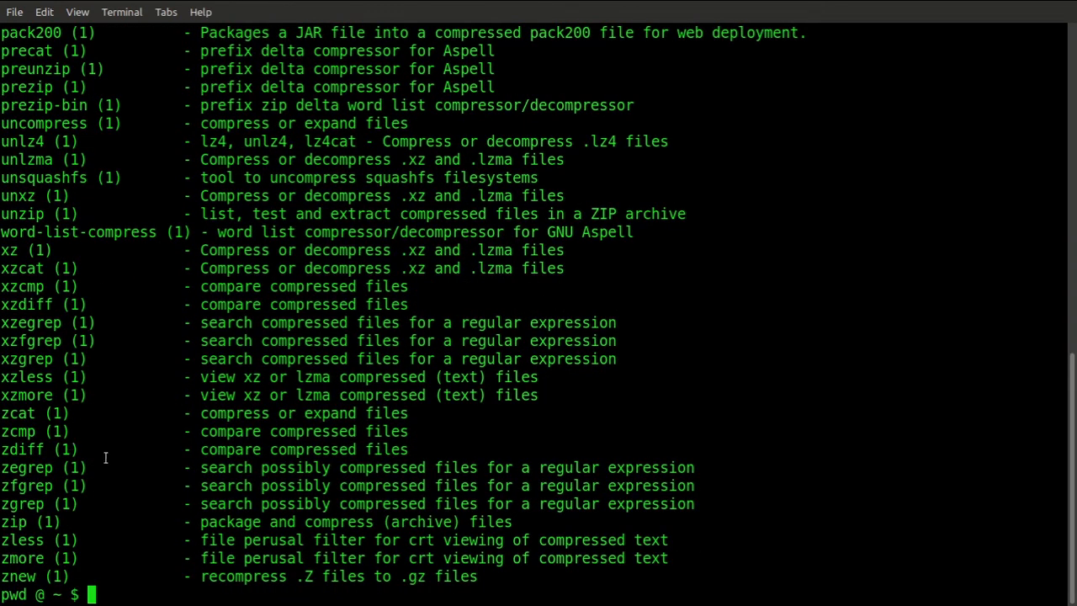
{"action": "mouse_move", "coordinate": [222, 328]}
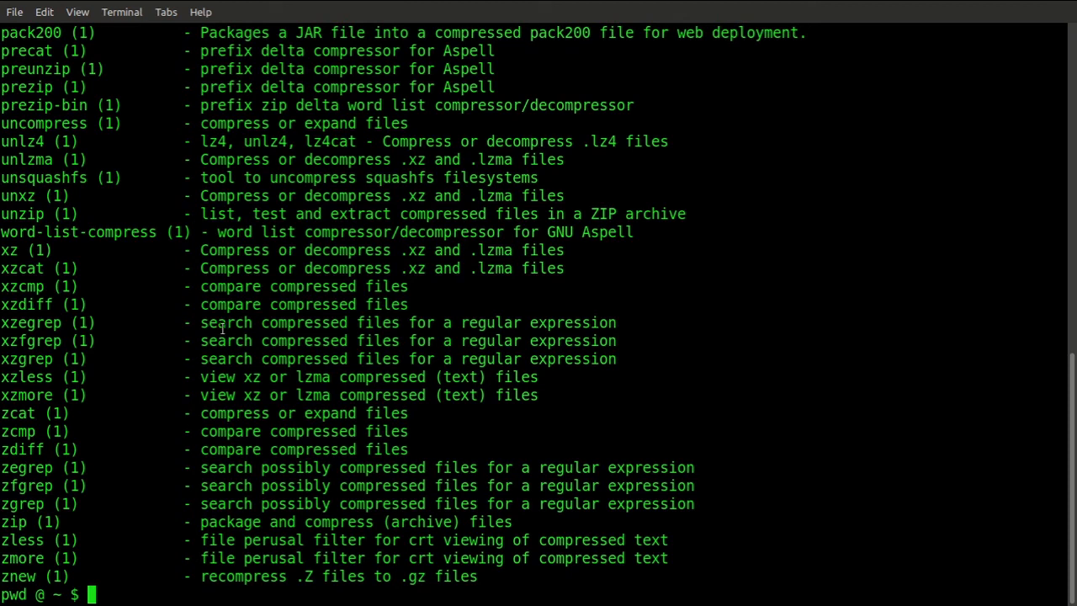
{"action": "mouse_move", "coordinate": [57, 242]}
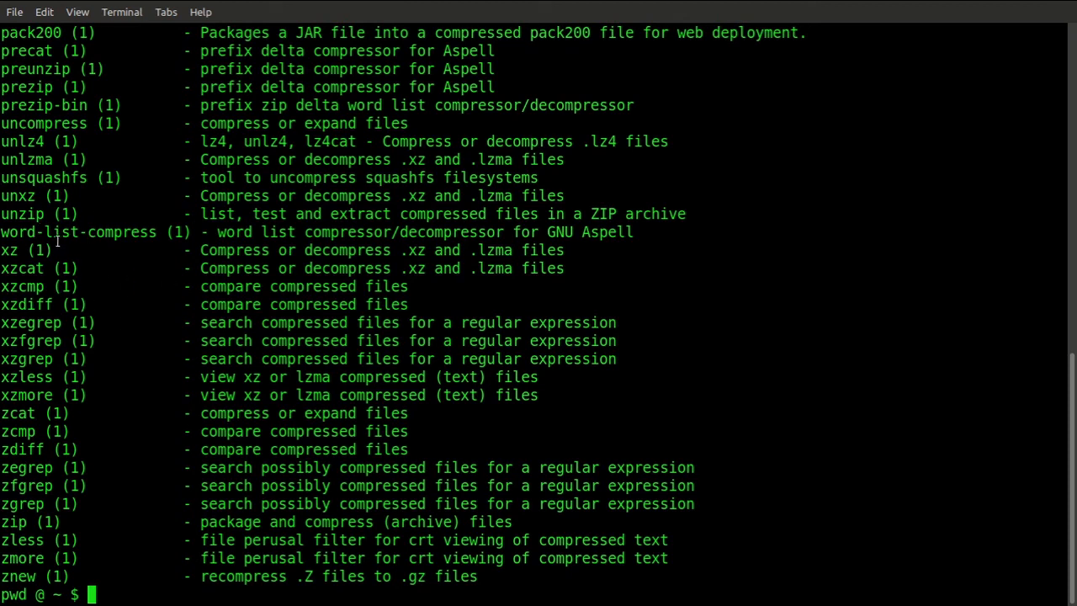
{"action": "mouse_move", "coordinate": [27, 343]}
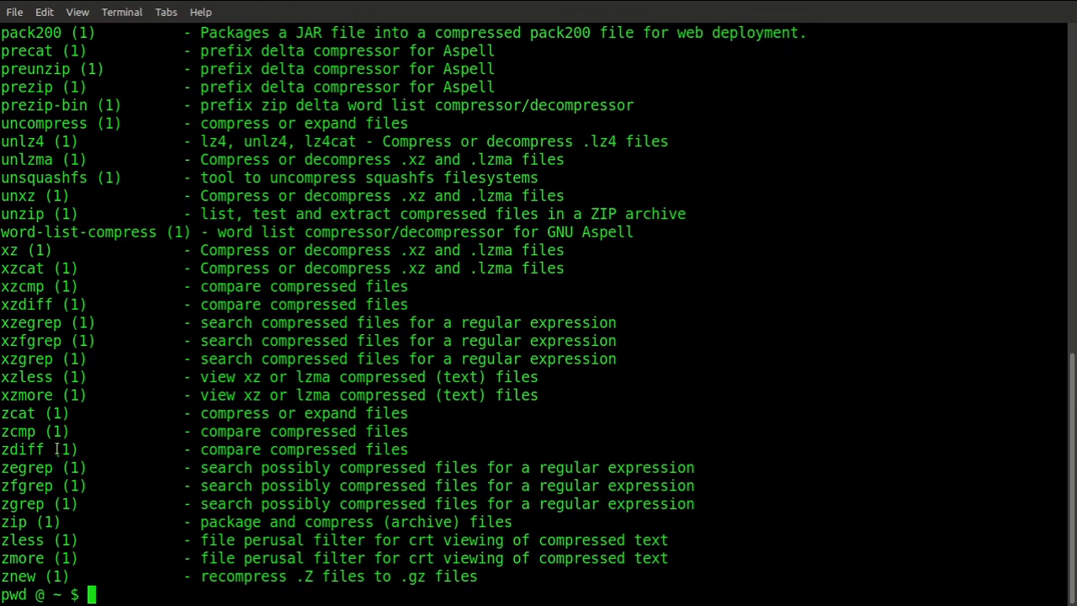
{"action": "mouse_move", "coordinate": [35, 527]}
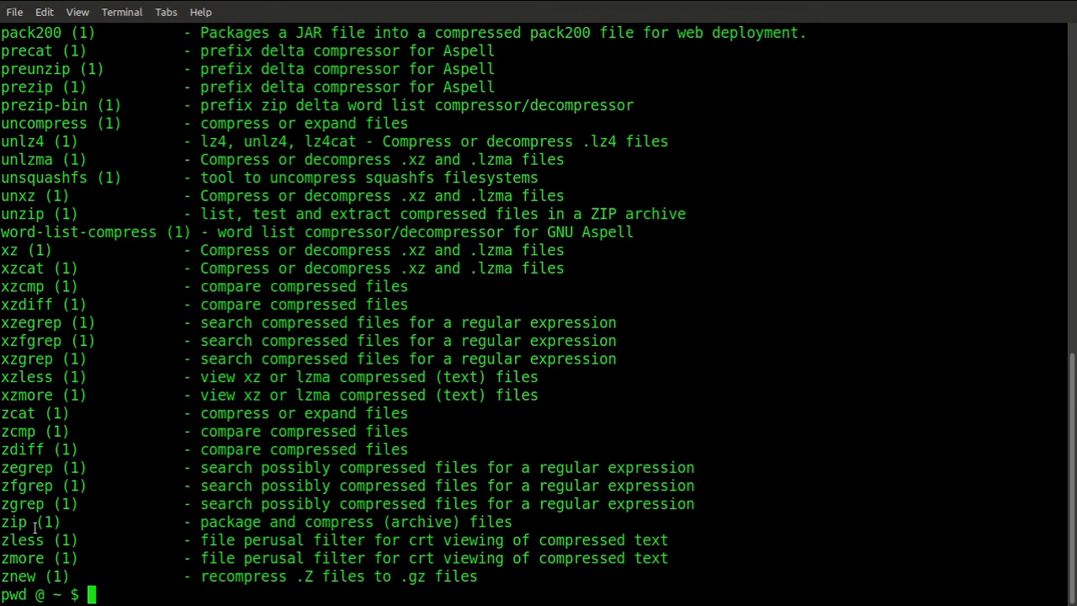
- List commands starting with zip via Tab completion, then read through man zip
{"action": "type", "text": "zip"}
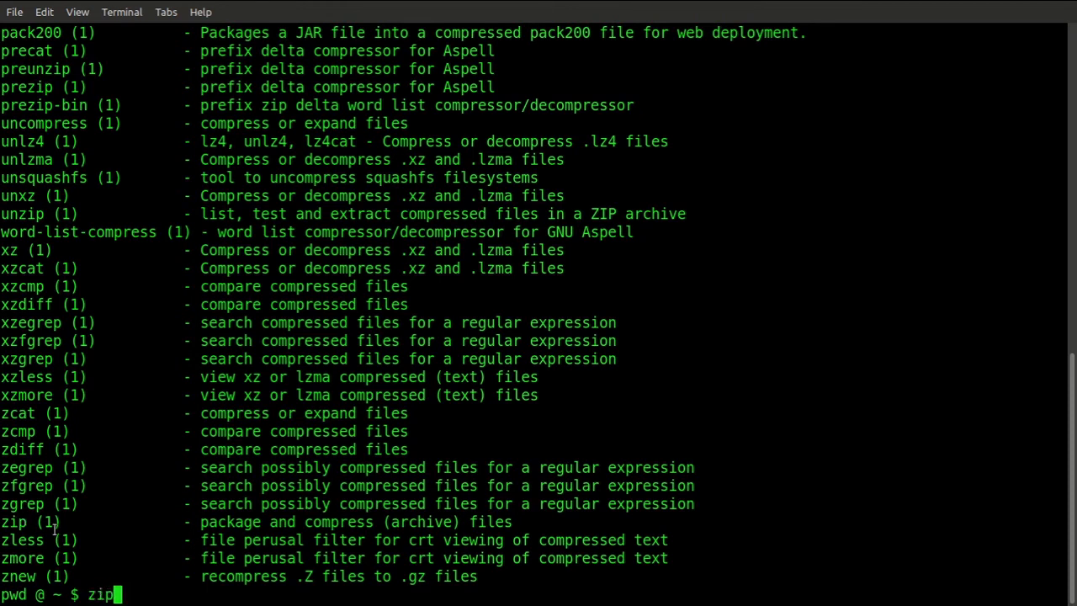
{"action": "key", "text": "Tab"}
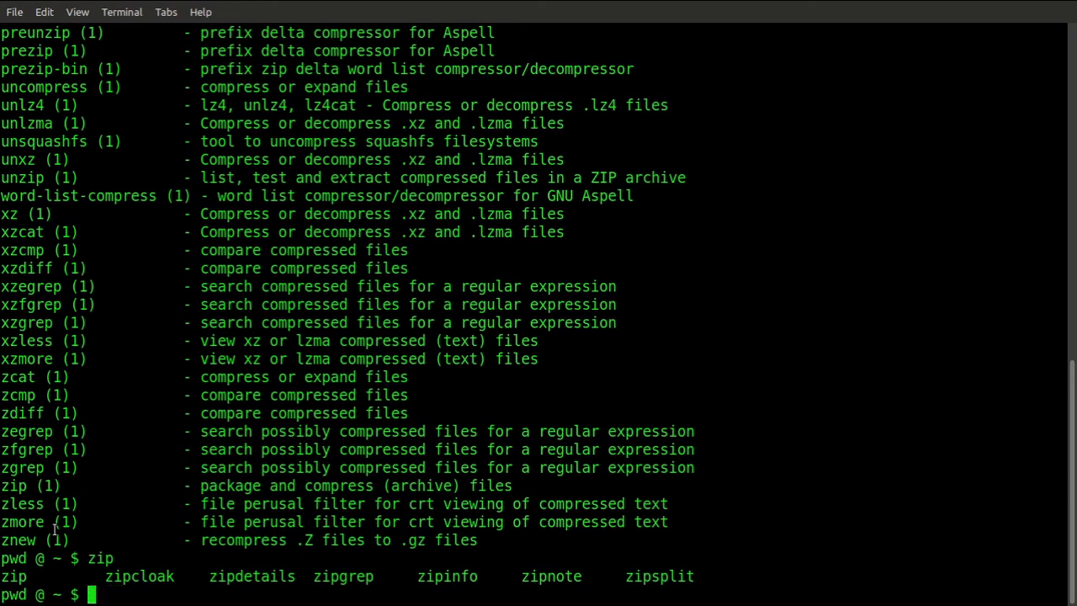
{"action": "type", "text": "man zip"}
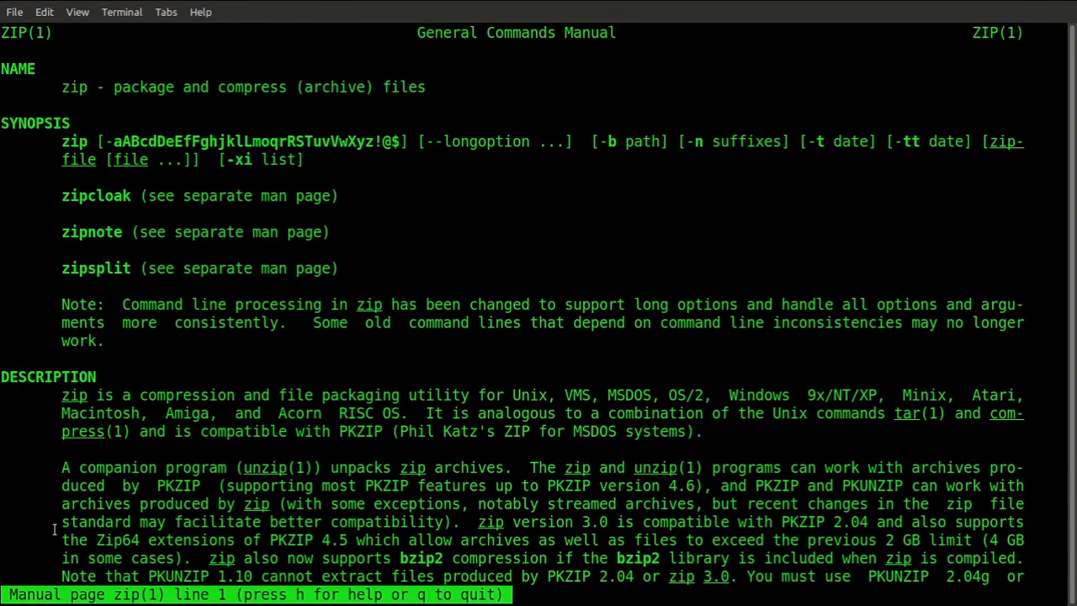
{"action": "scroll", "scroll_direction": "down", "scroll_amount": 3}
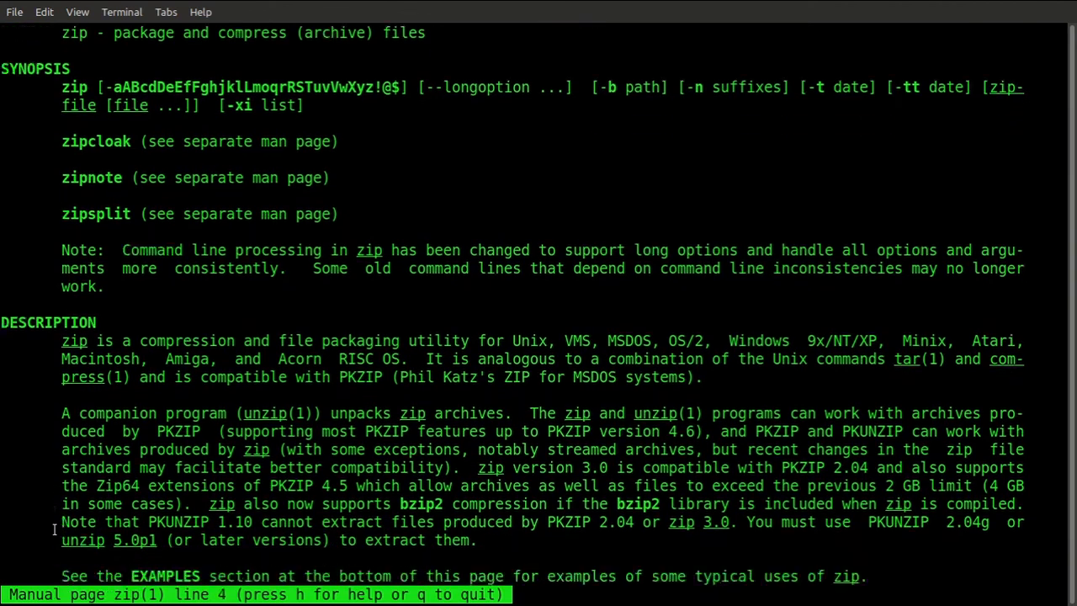
{"action": "scroll", "scroll_direction": "down", "scroll_amount": 3}
{"action": "type", "text": "apropos"}
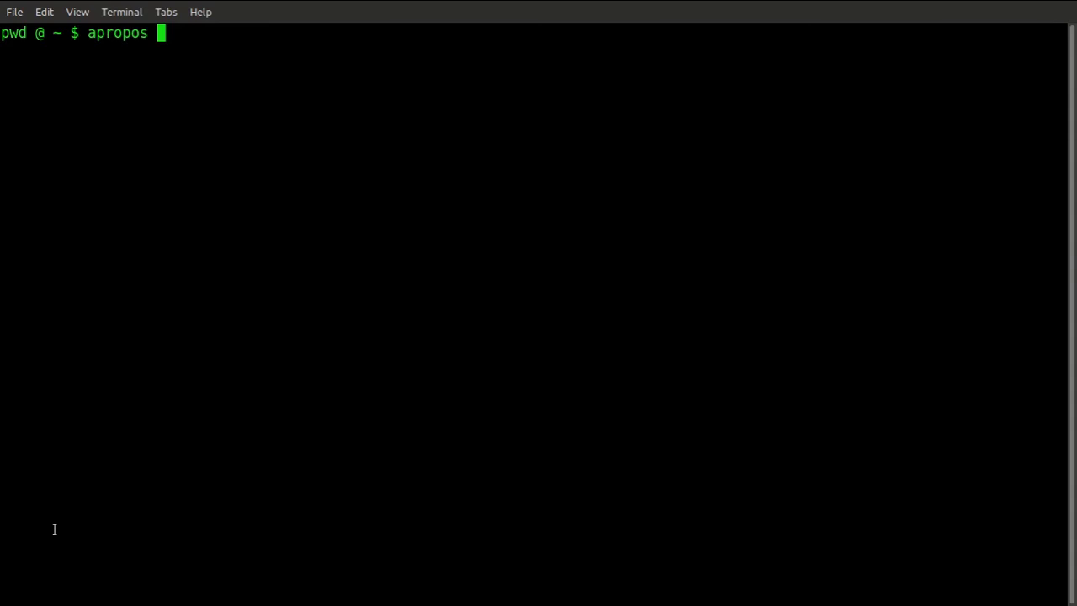
- Run apropos date and look through the update- and date-related matches
{"action": "type", "text": "date"}
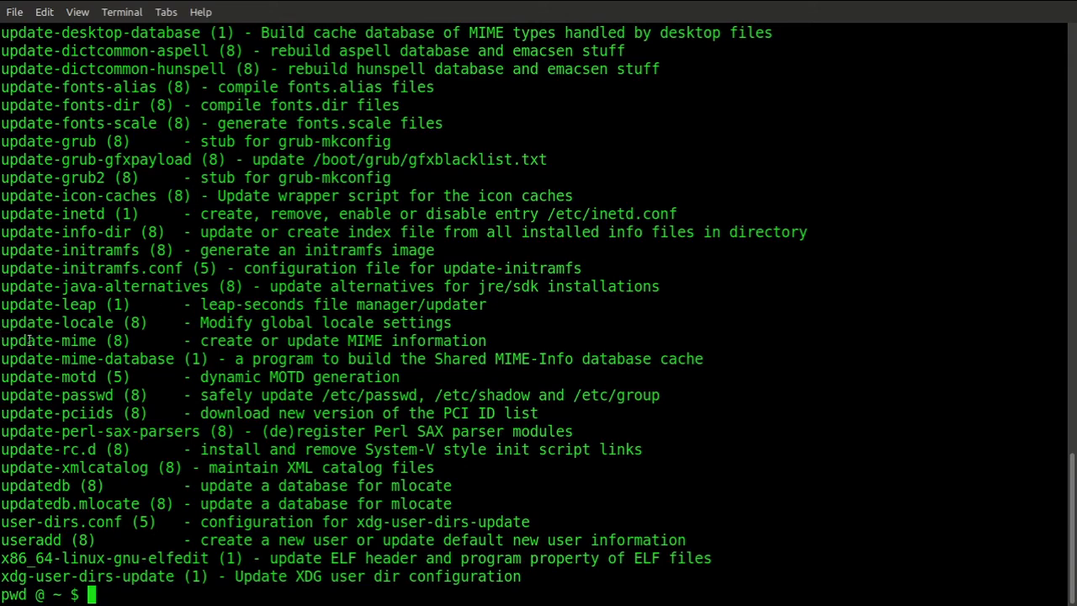
{"action": "scroll", "scroll_direction": "up", "scroll_amount": 3}
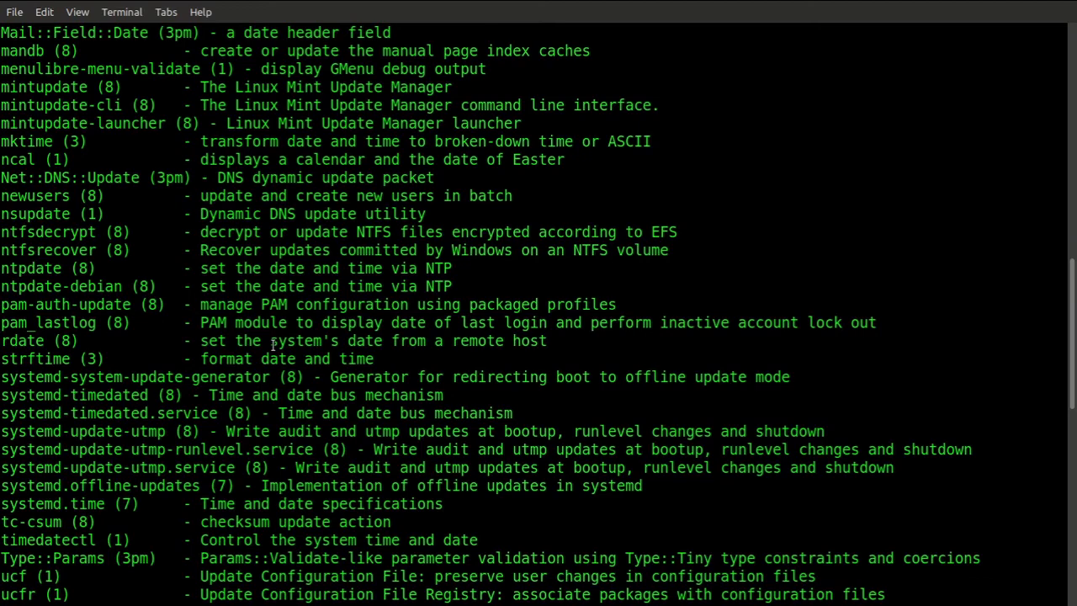
{"action": "scroll", "scroll_direction": "down", "scroll_amount": 3}
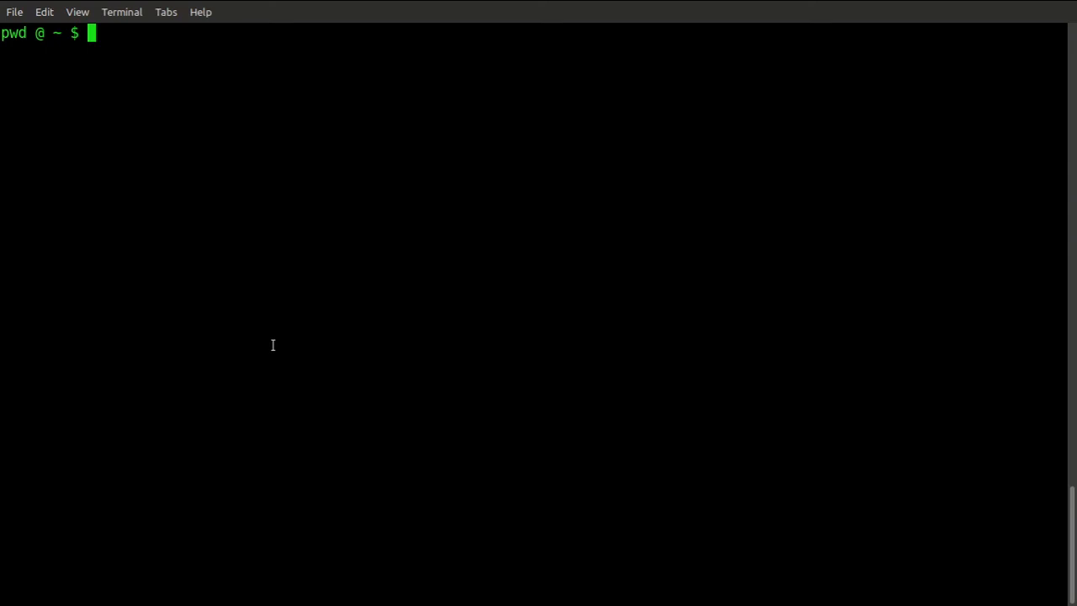
- Read the apropos manual page with man apropos, then quit back to the prompt
{"action": "type", "text": "man ap"}
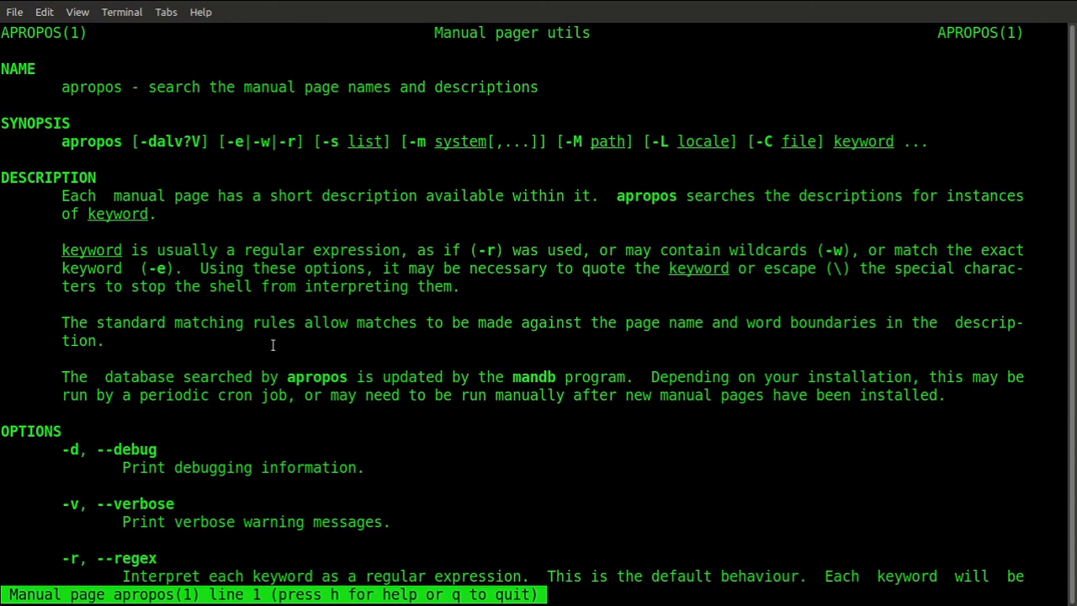
{"action": "key", "text": "q"}
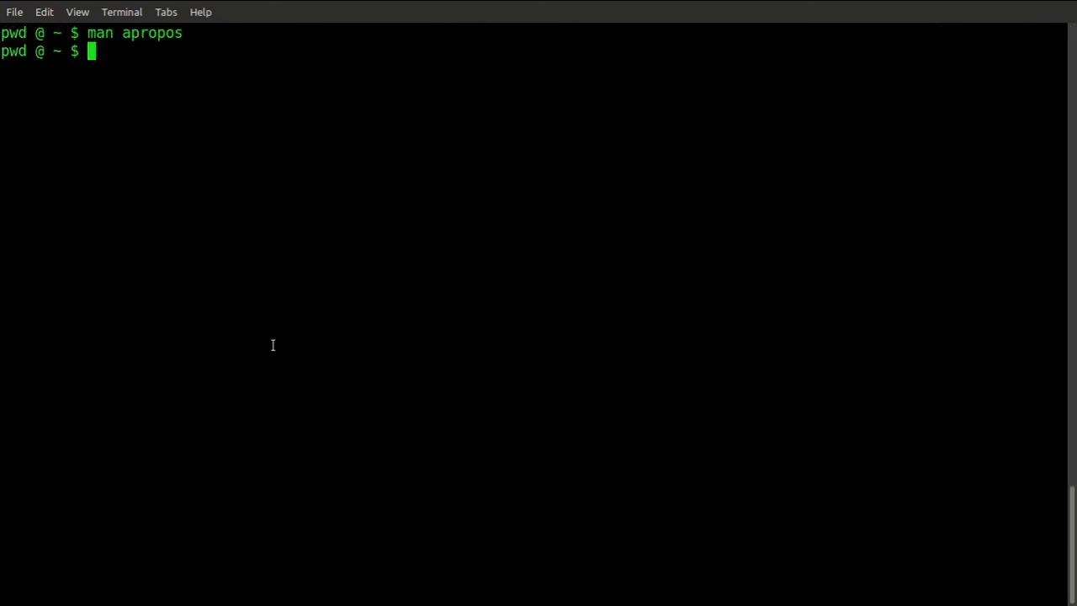